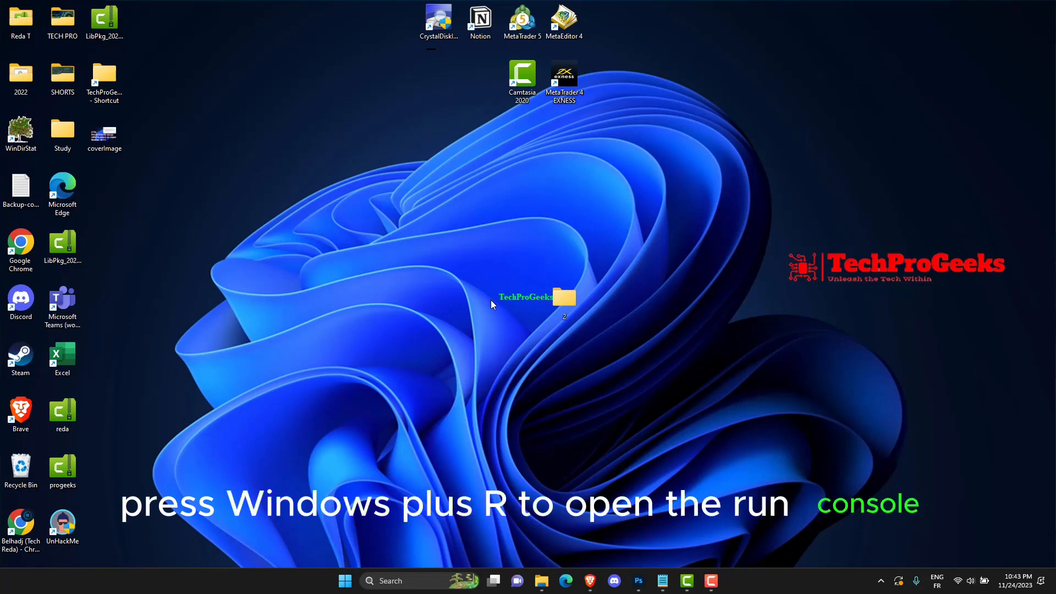
# Launch dxdiag from Run and confirm the system has DirectX 12.
pyautogui.press('win+r')
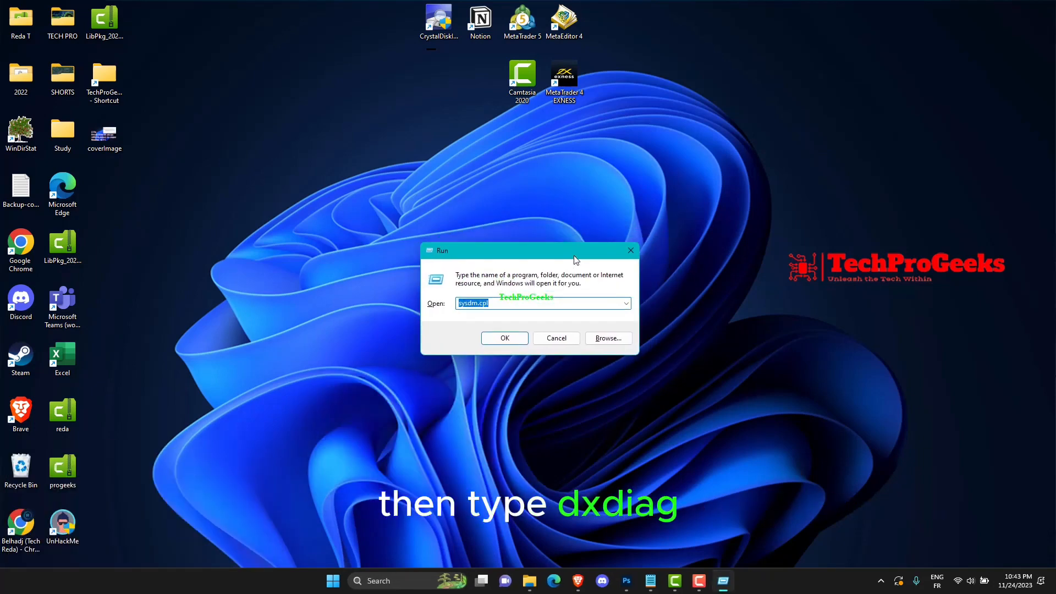
pyautogui.press('enter')
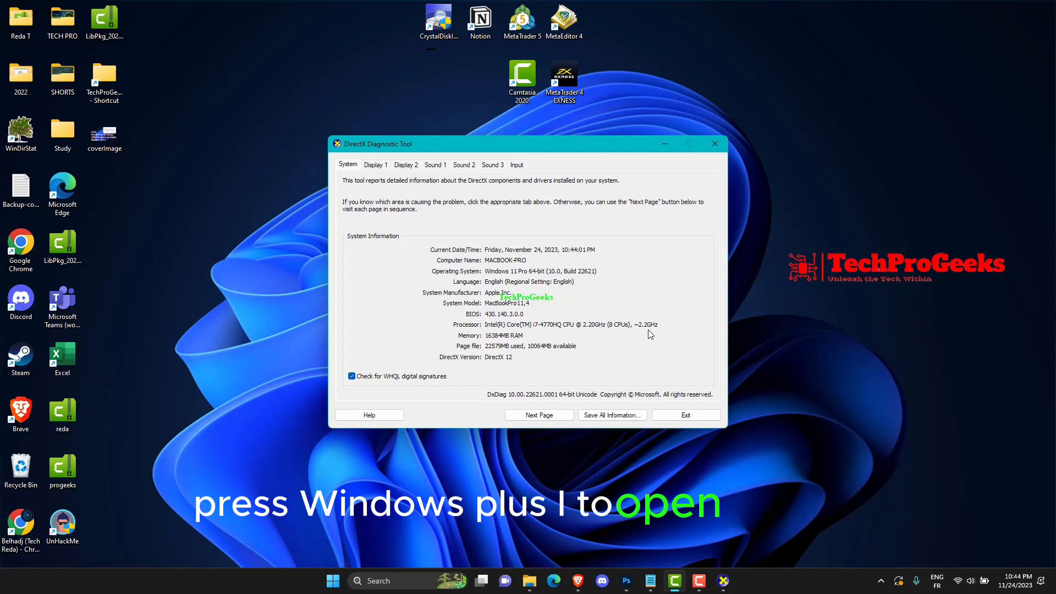
# Open Windows Settings and go to the Windows Update page.
pyautogui.press('win+i')
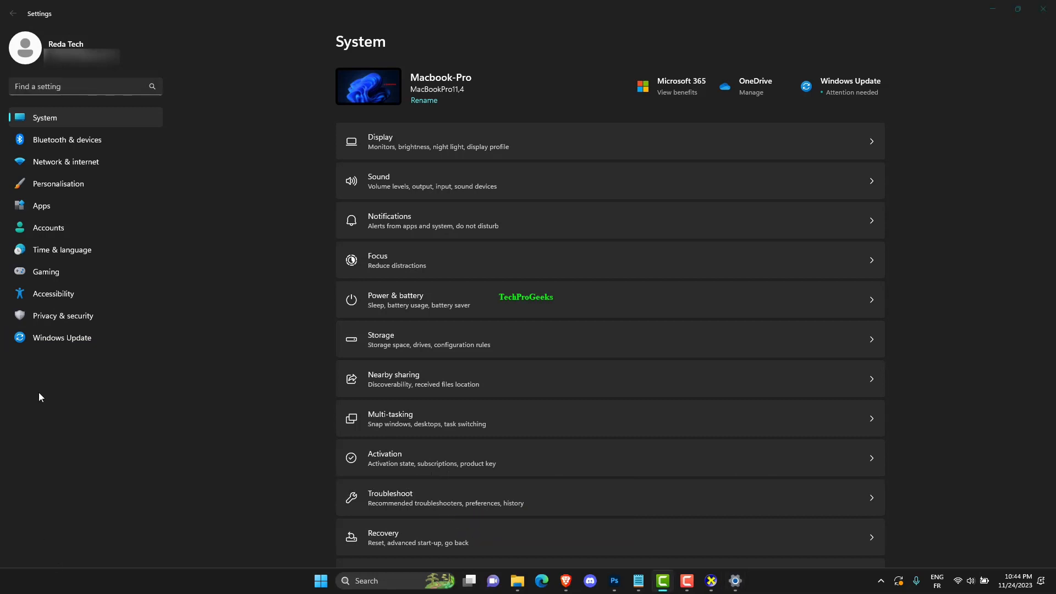
pyautogui.click(61, 337)
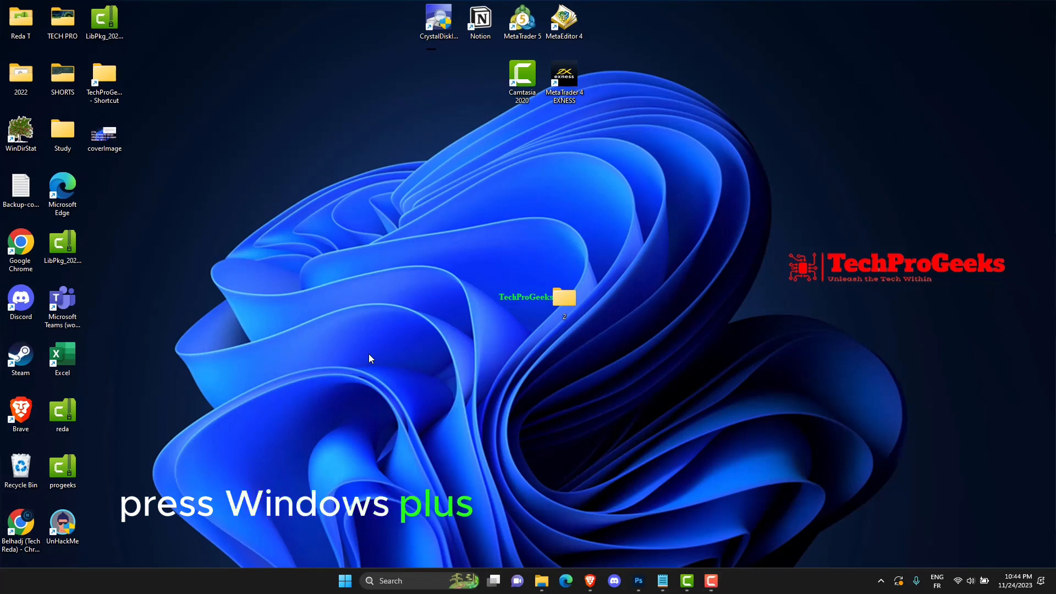
# Run devmgmt.msc and choose Update driver for the Intel Iris Pro Graphics 5200 adapter.
pyautogui.press('Win+r')
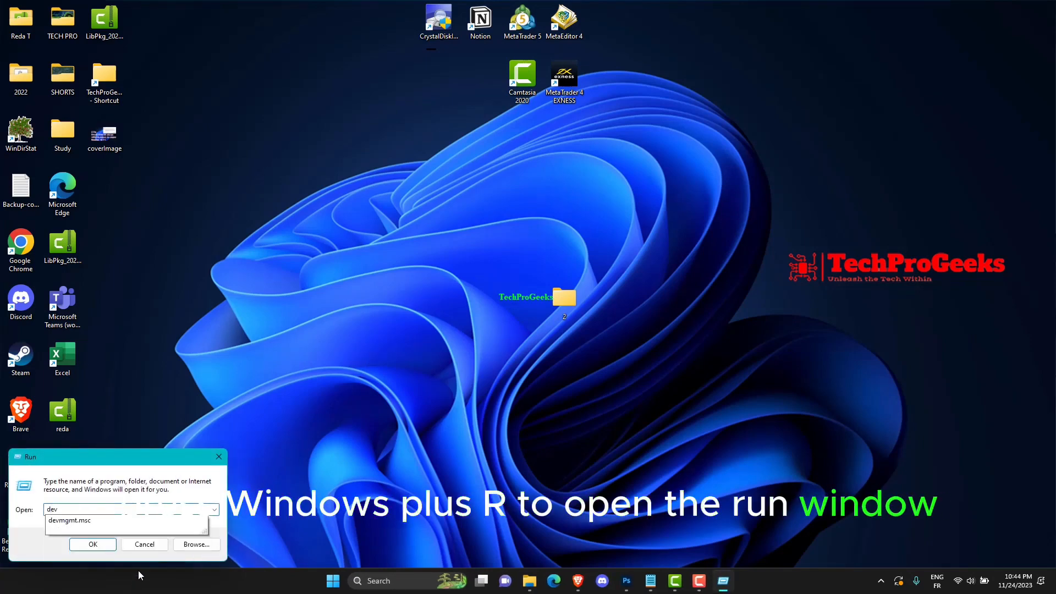
pyautogui.write('devmgmt.msc')
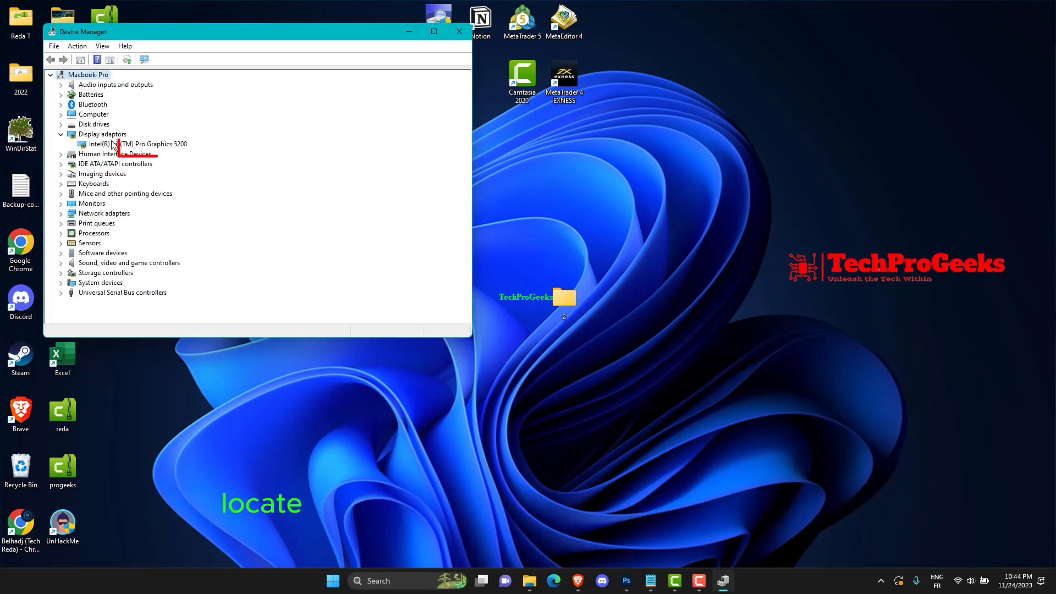
pyautogui.rightClick(132, 144)
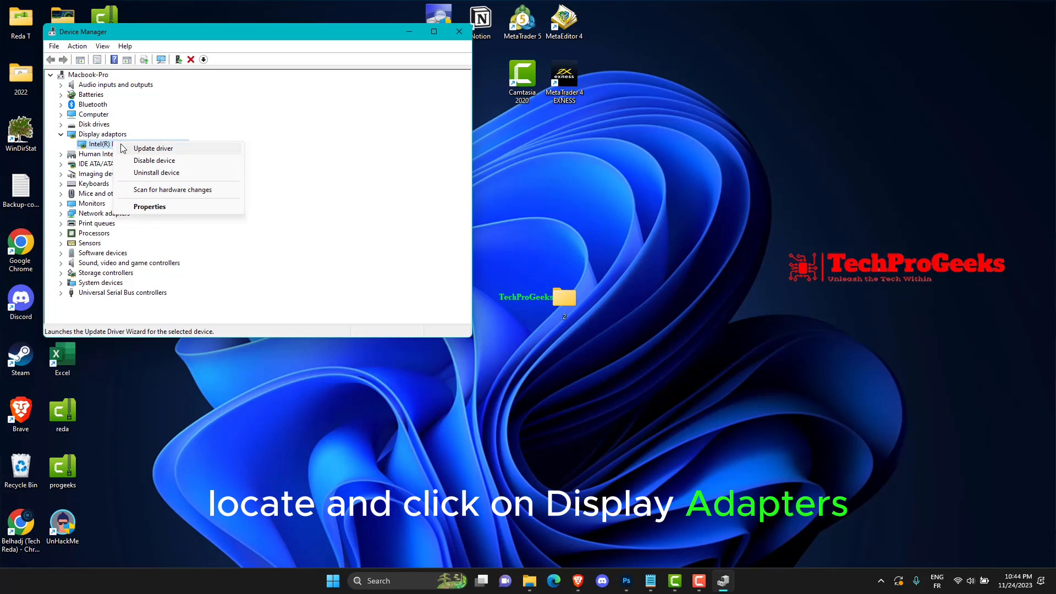
pyautogui.click(153, 148)
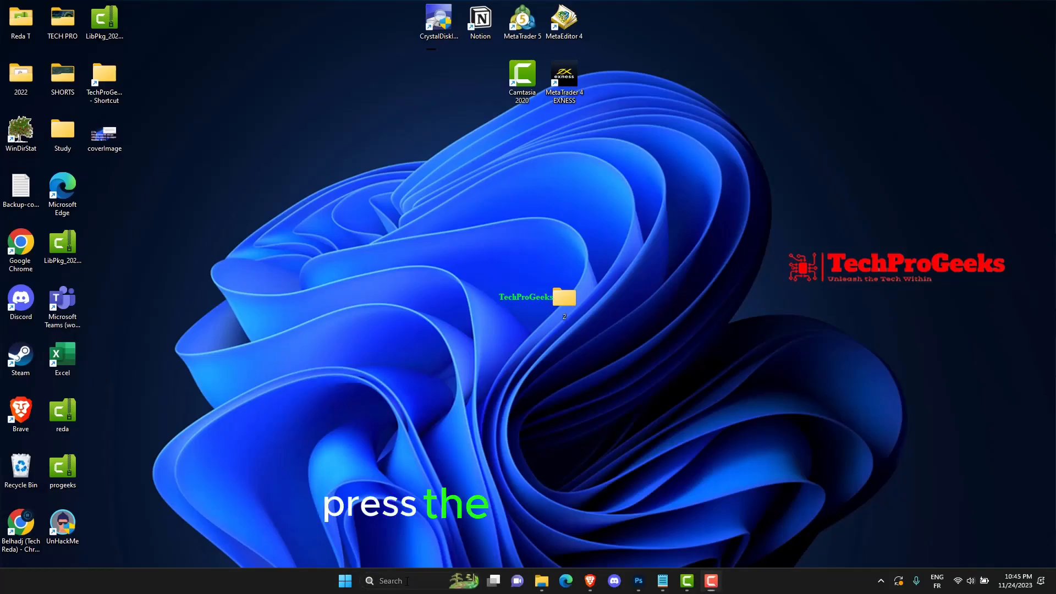
# Open Command Prompt as administrator and start sfc /scannow.
pyautogui.write('cmd')
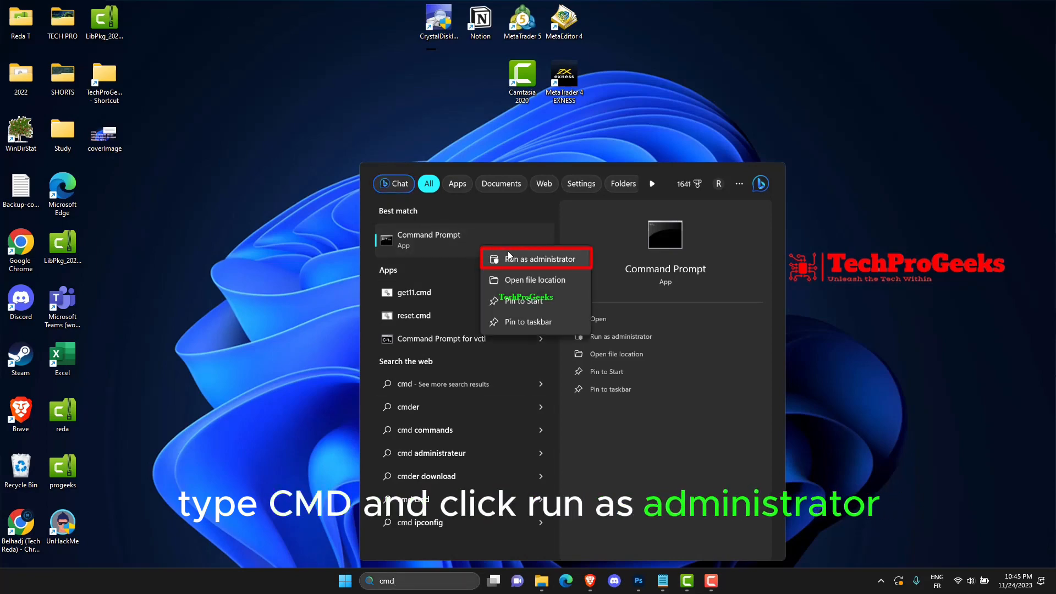
pyautogui.click(537, 258)
pyautogui.write('sfc/scannow')
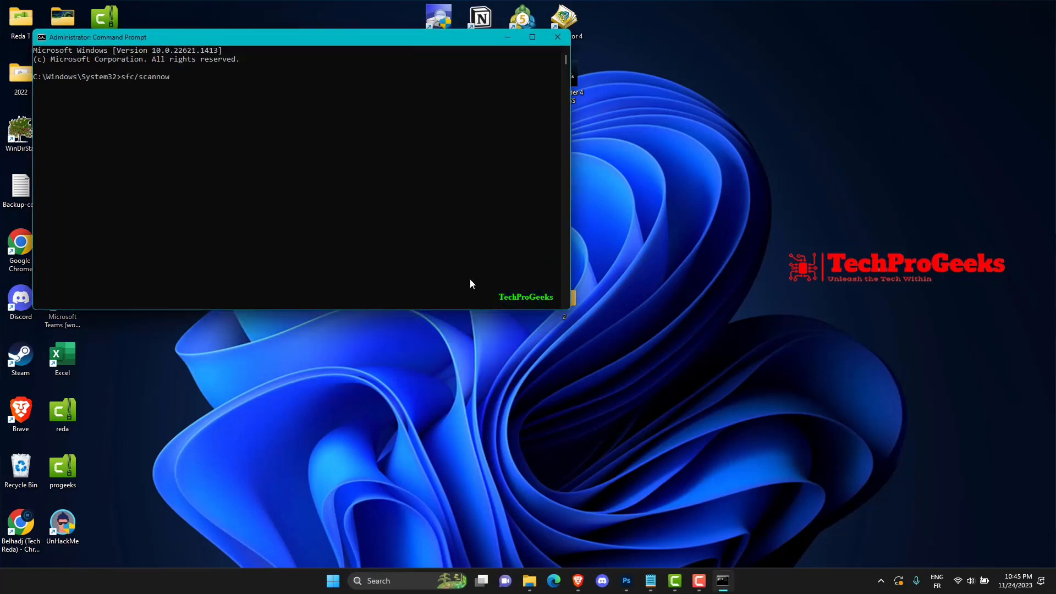
pyautogui.press('enter')
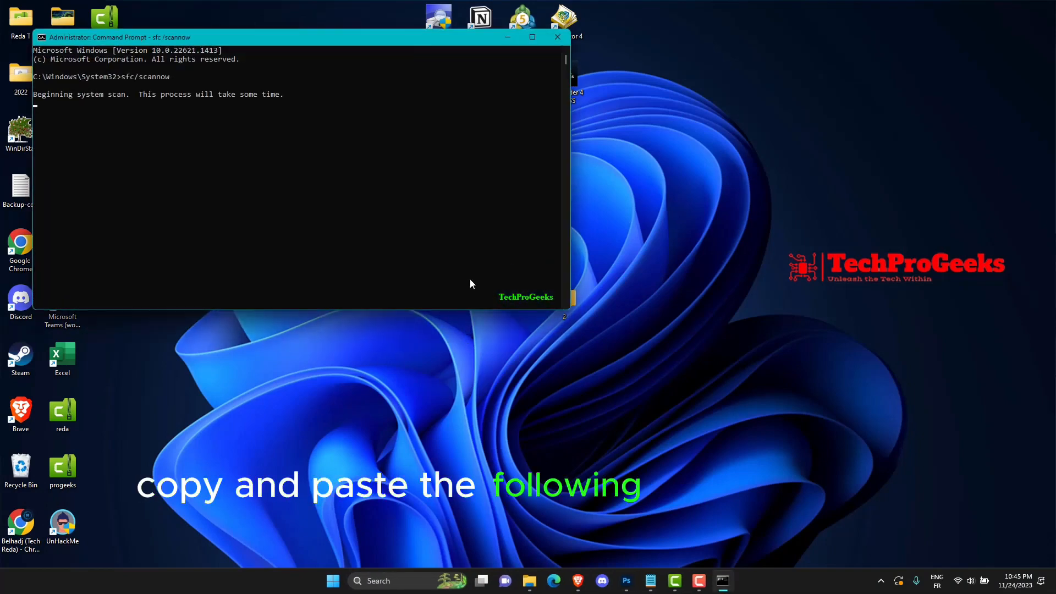